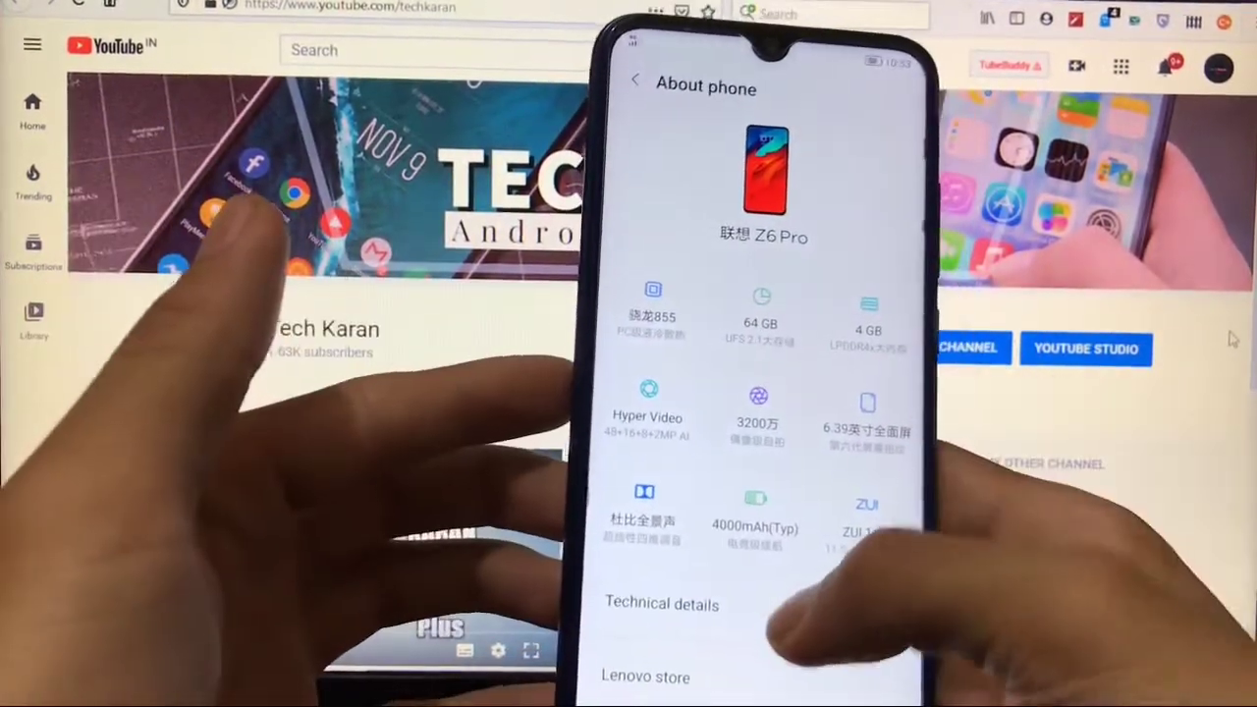
- Leave the Z6 Pro About phone page and return to the launcher home screen
left_click(660, 605)
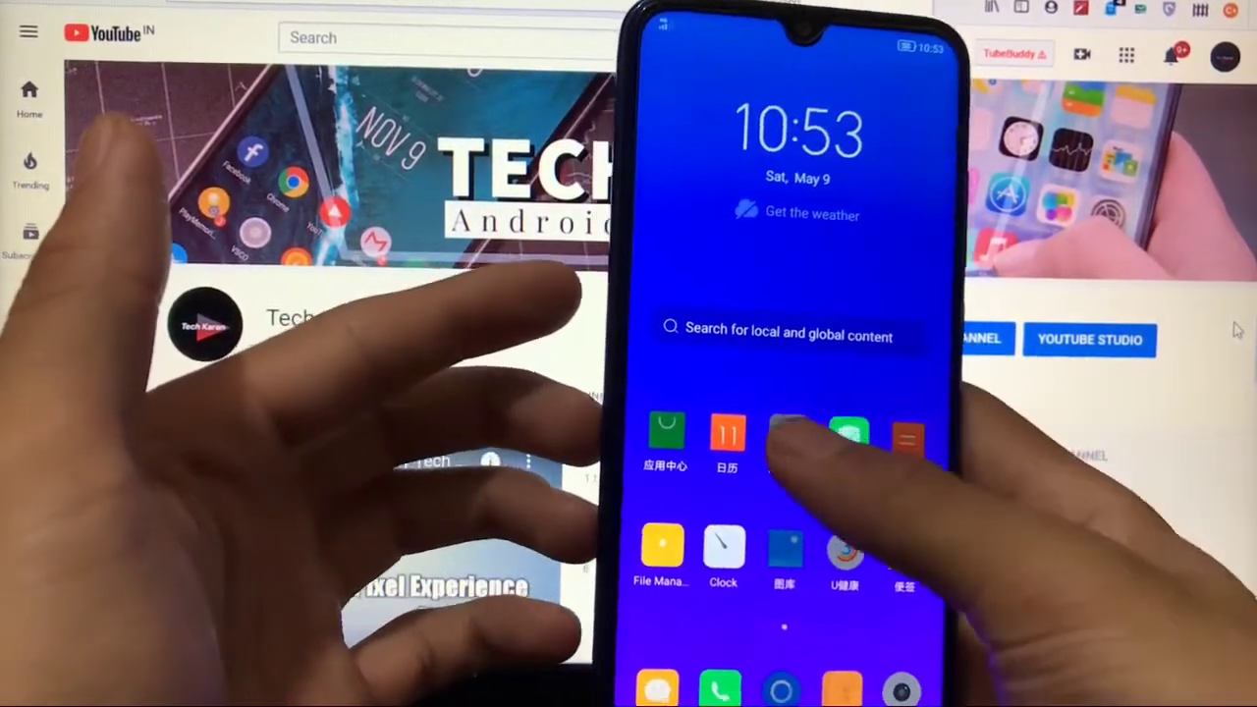
left_click(782, 436)
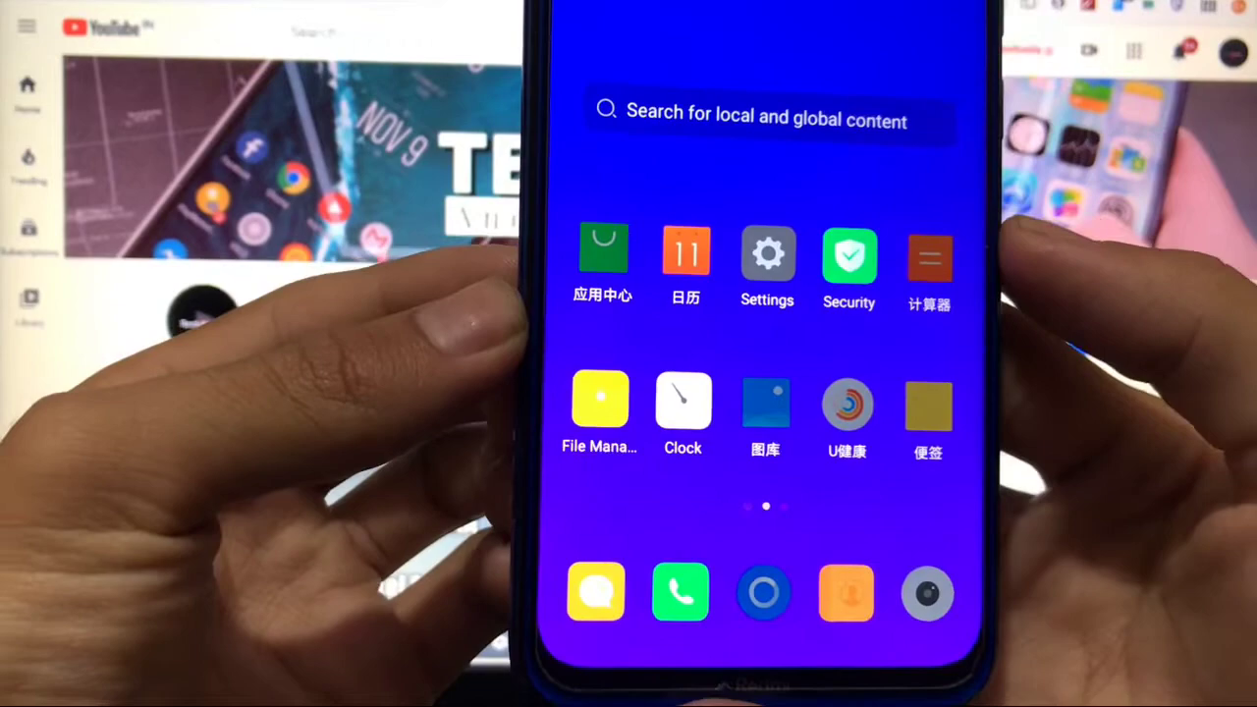
left_click(680, 592)
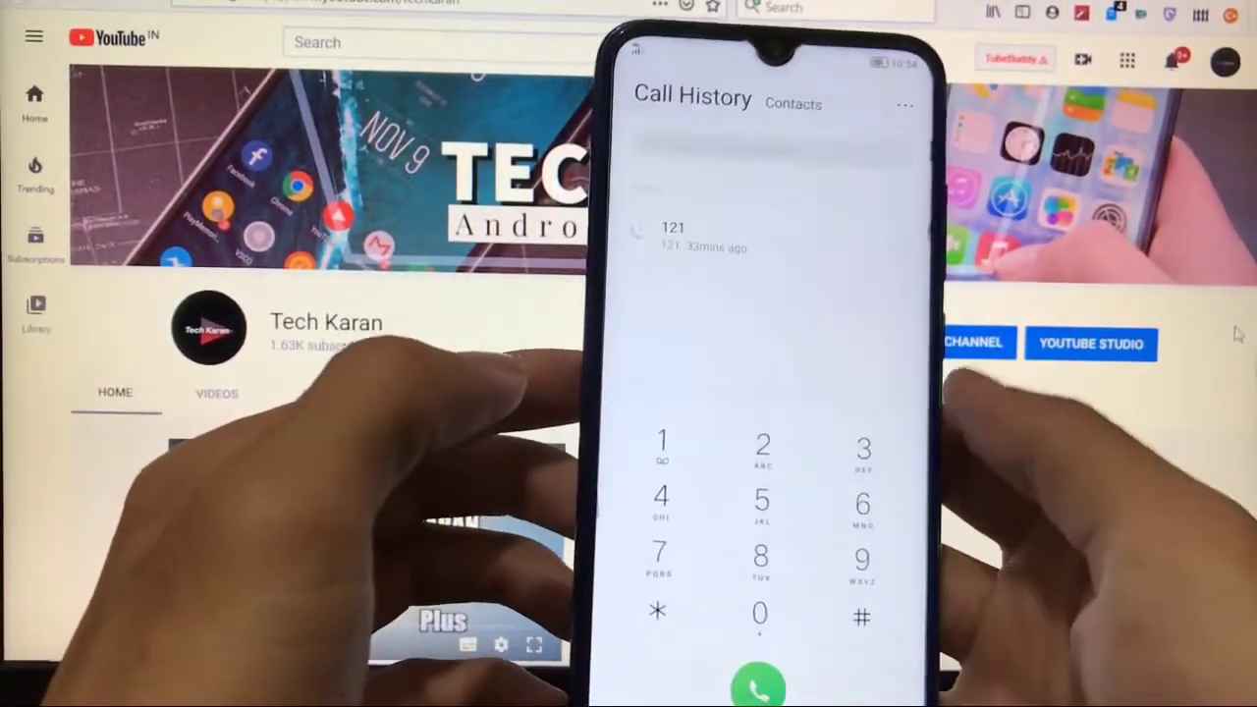
left_click(759, 683)
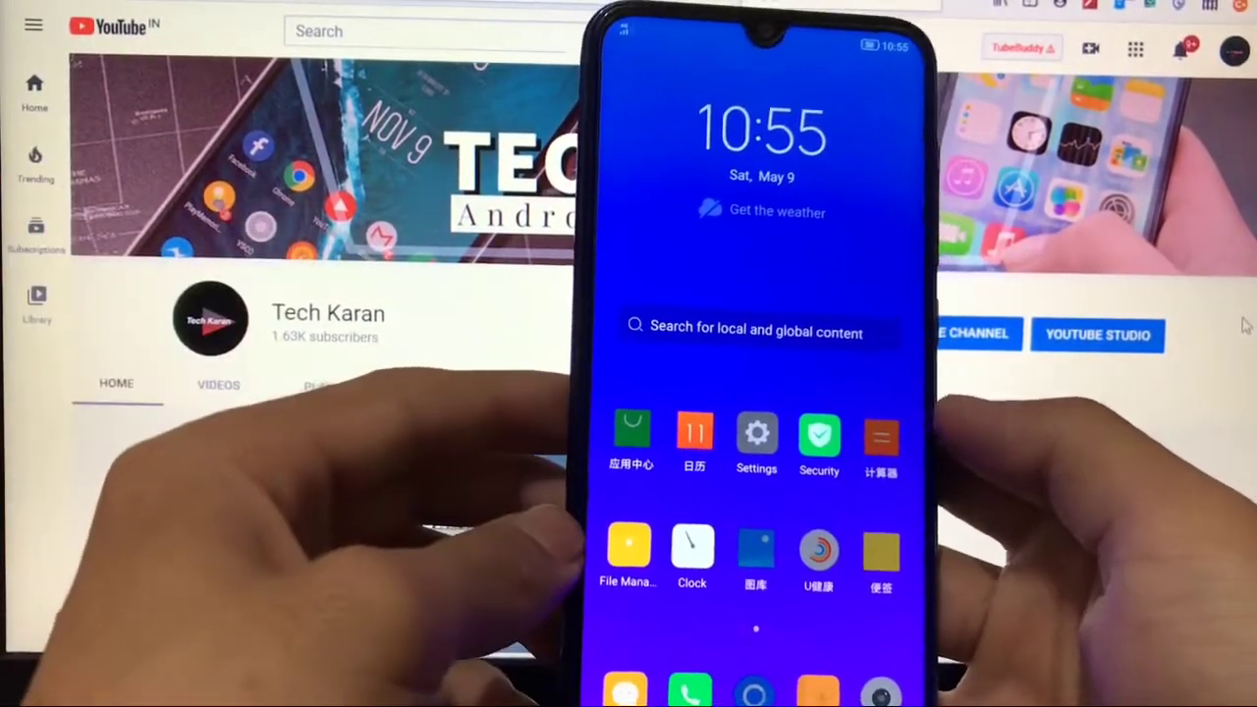
left_click(756, 432)
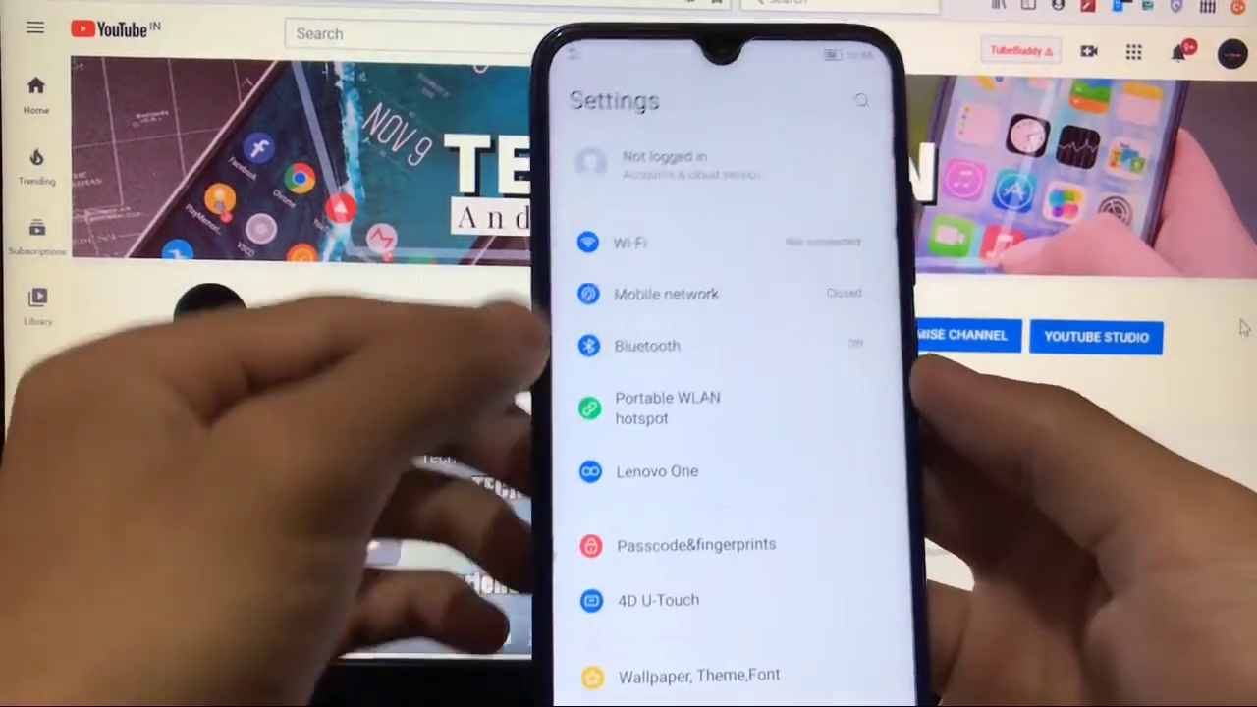
left_click(628, 244)
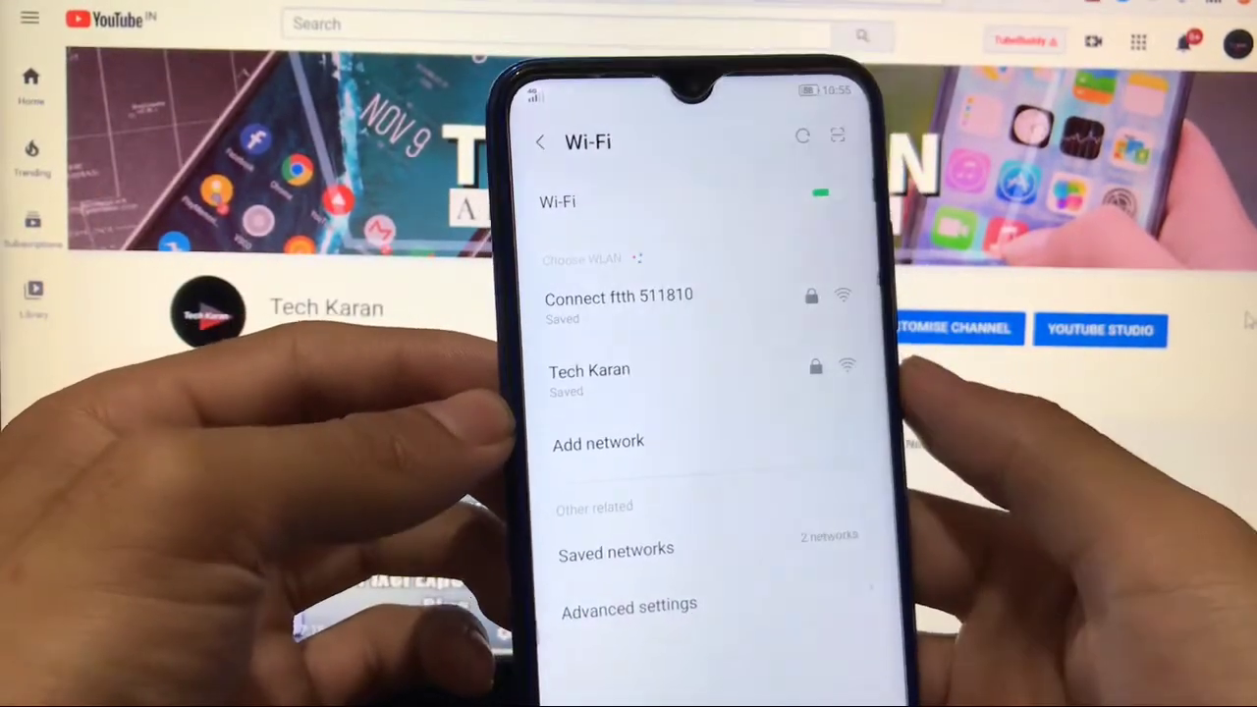
left_click(541, 141)
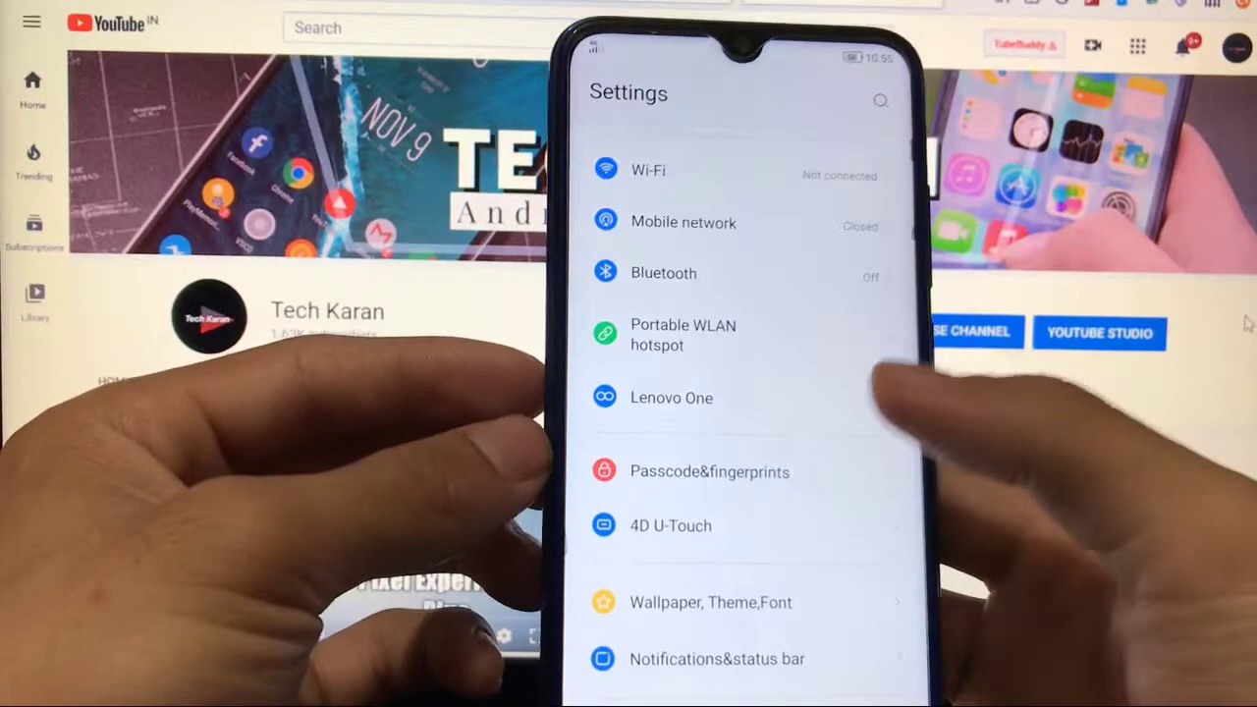
left_click(709, 472)
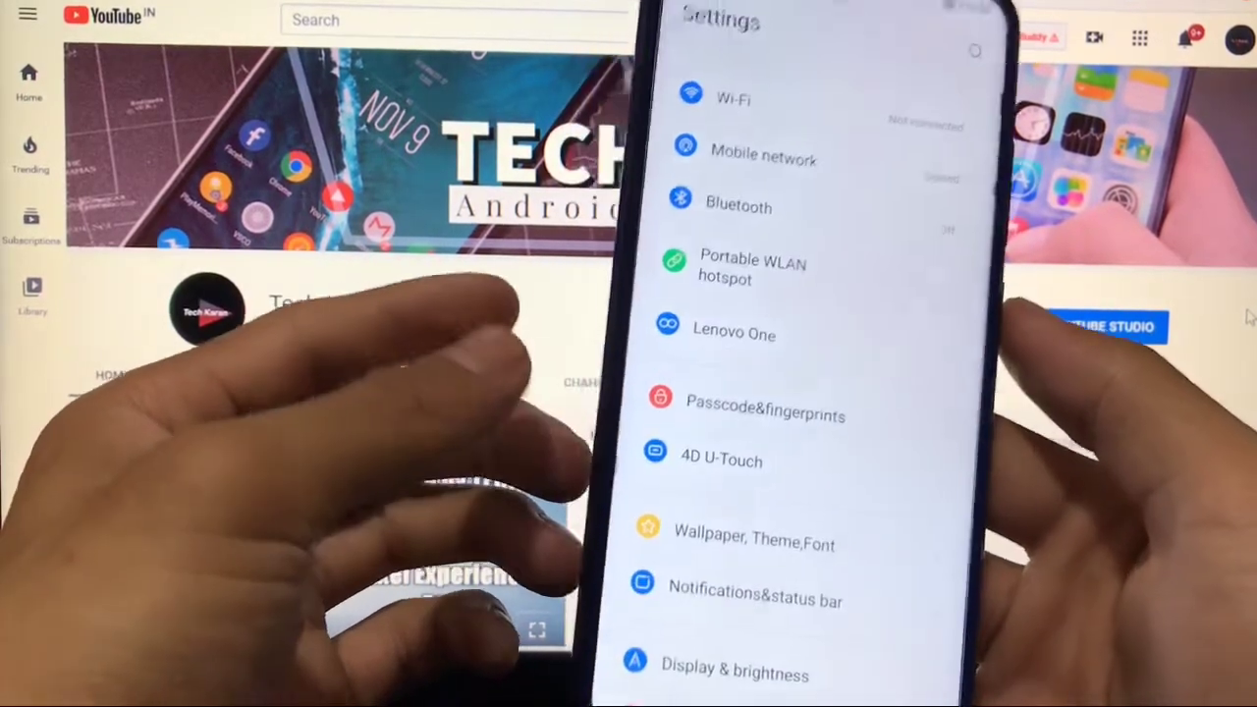
left_click(721, 460)
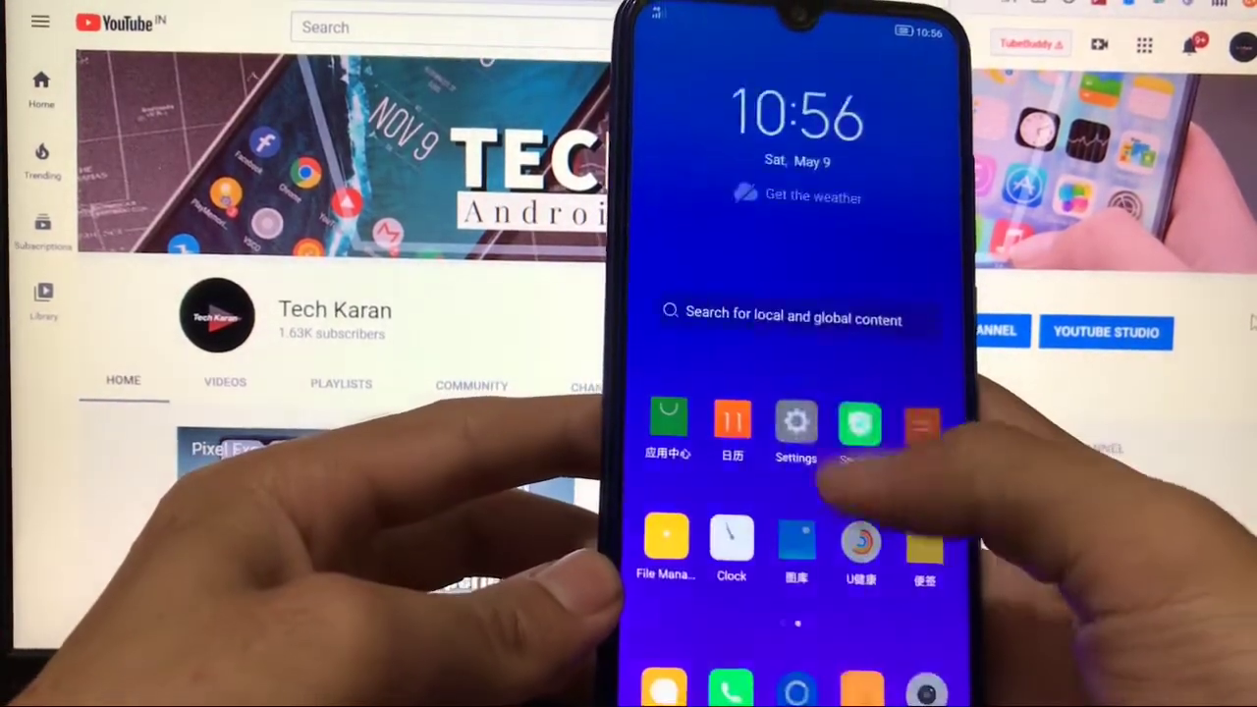
- Browse Notifications & status bar and its Notification management list, then return to Settings
left_click(796, 423)
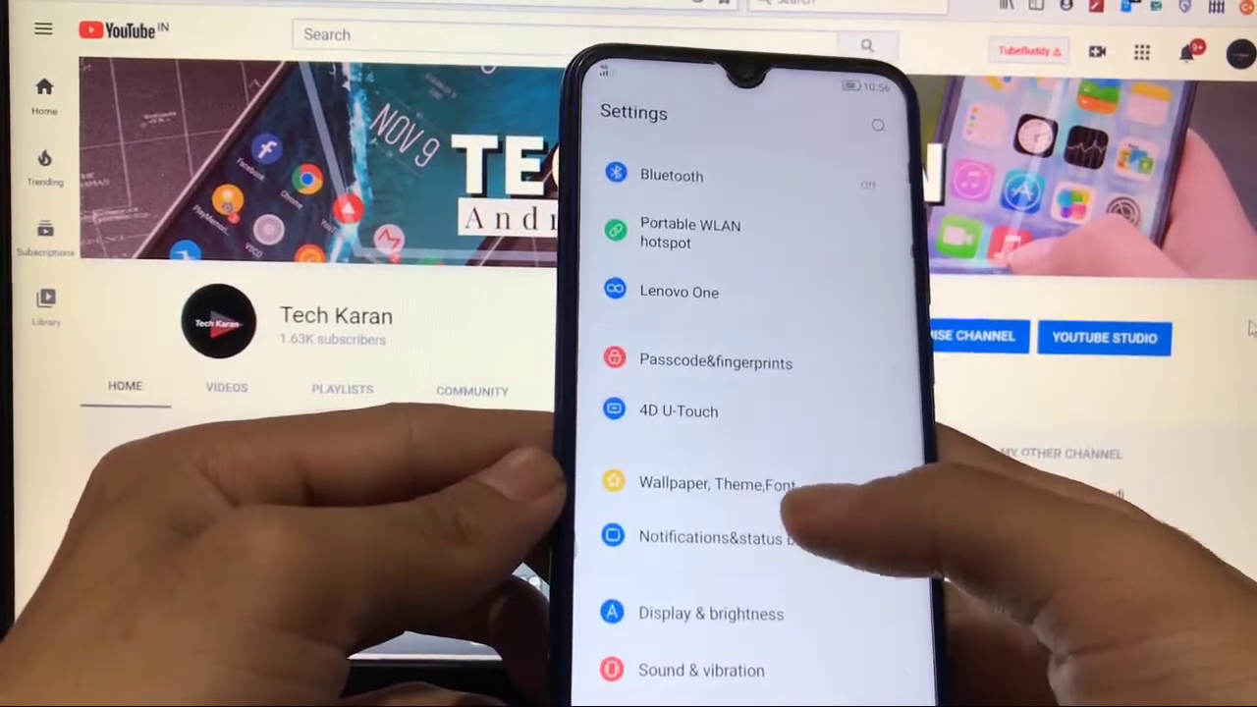
left_click(715, 483)
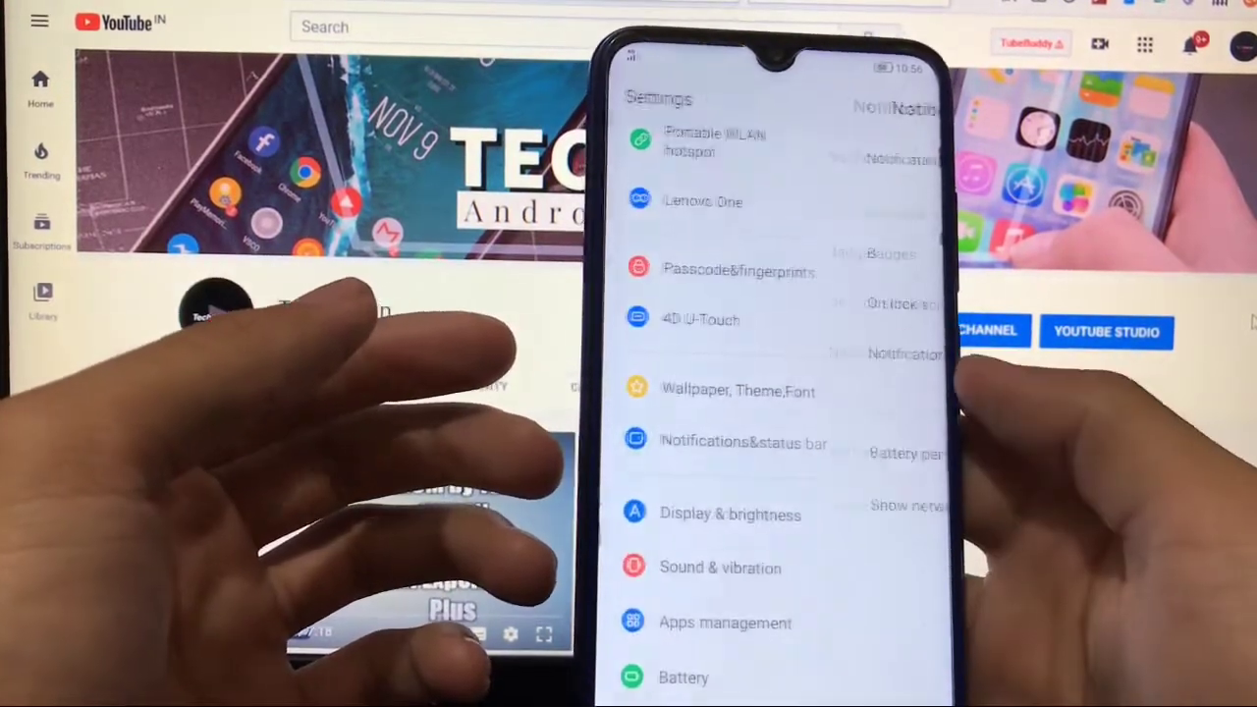
left_click(743, 442)
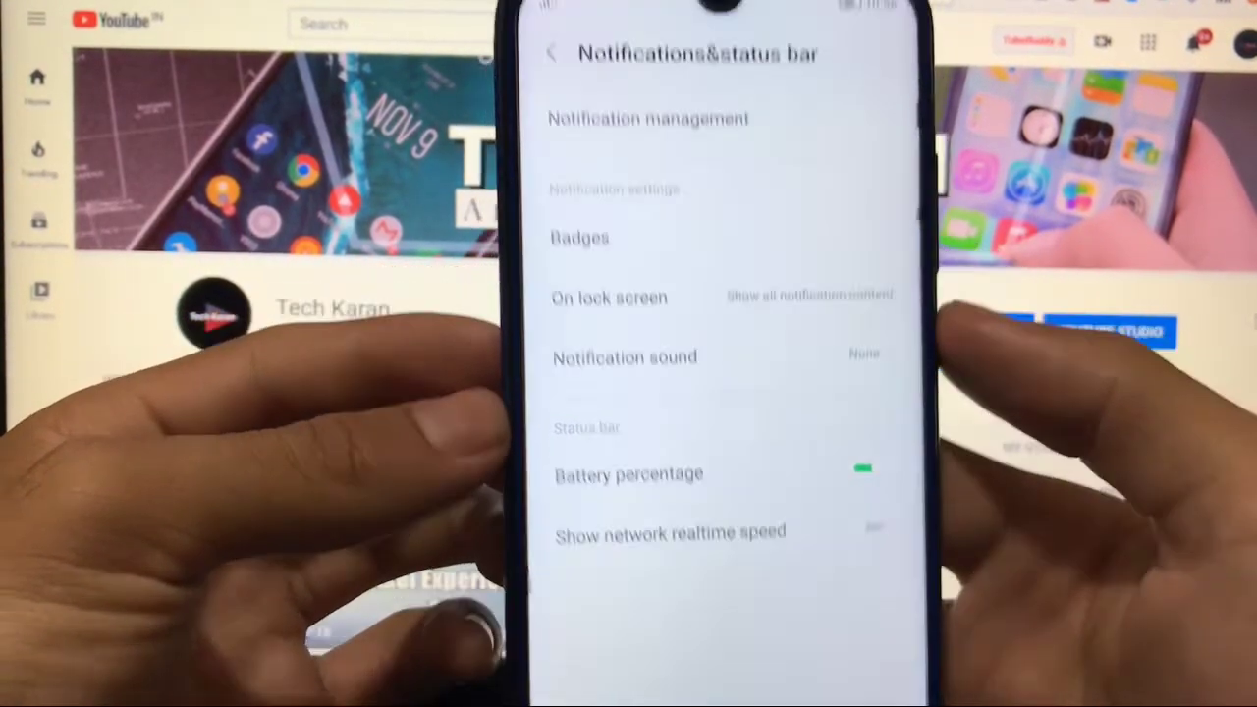
left_click(648, 117)
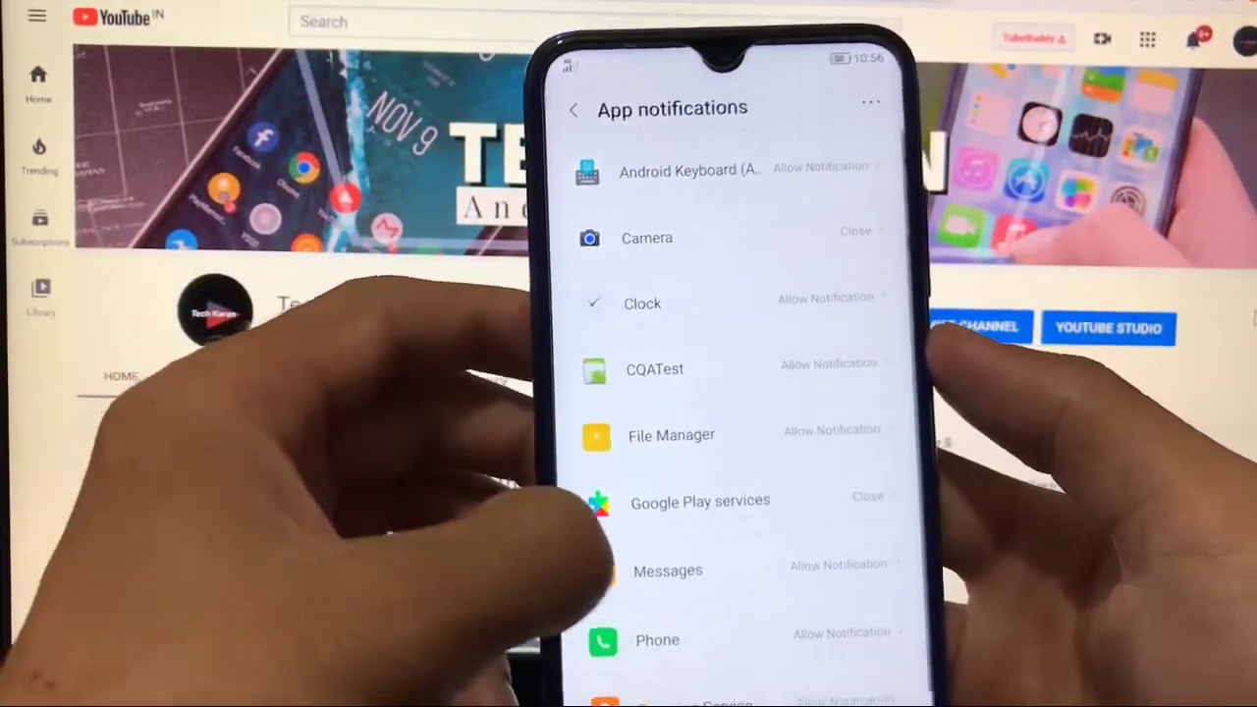
left_click(574, 110)
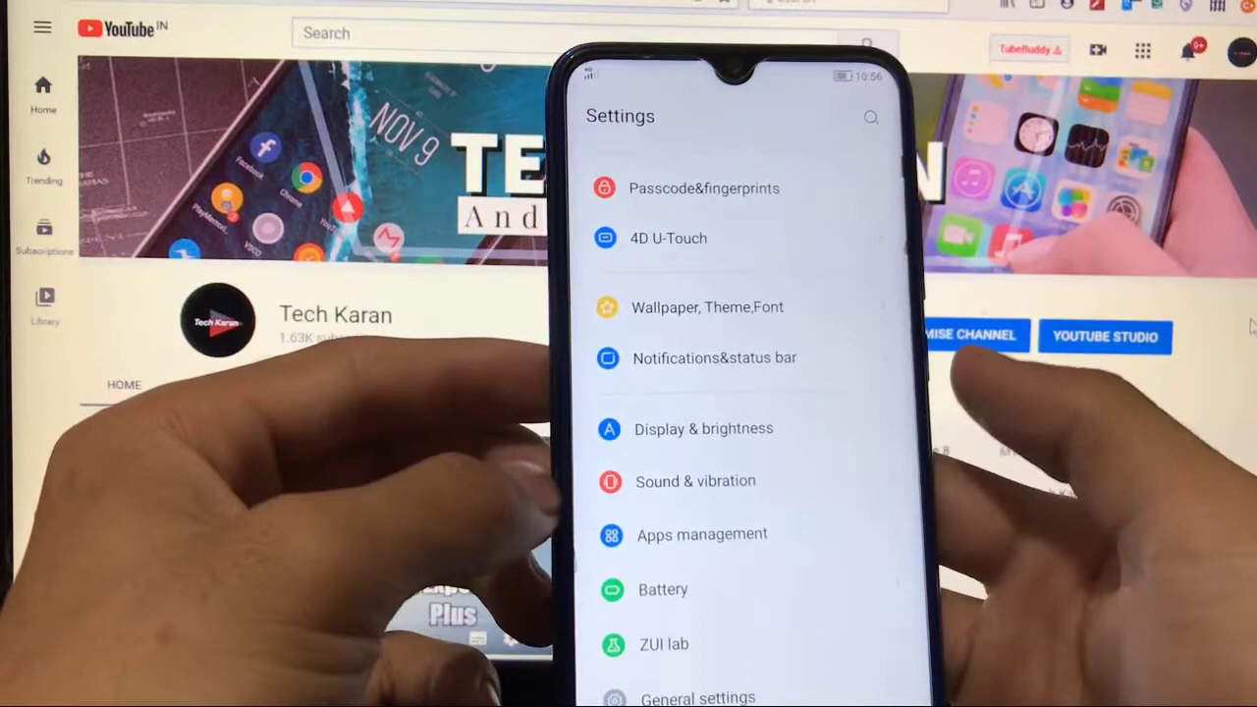
- Show Display & brightness with its brightness level and Always on display switch
left_click(703, 428)
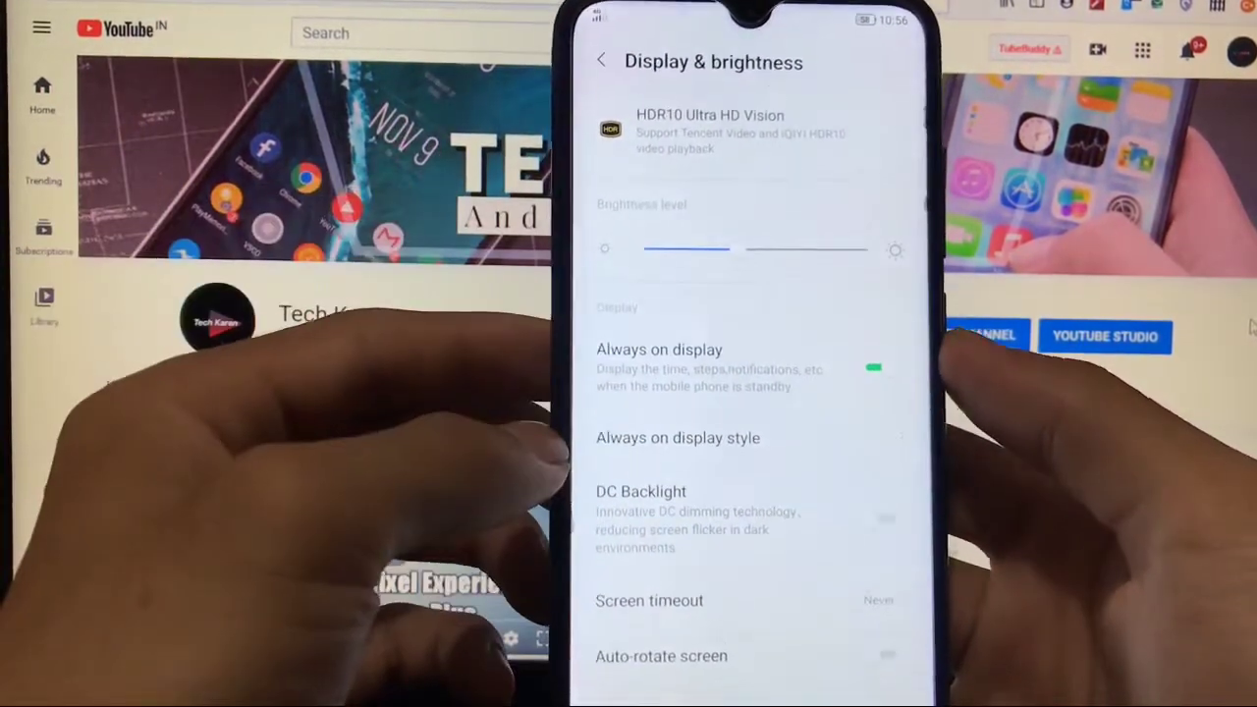
- View More display settings (Prevent pocket dials, Brightness enhancement) and return to the main Settings list
scroll("down", 3)
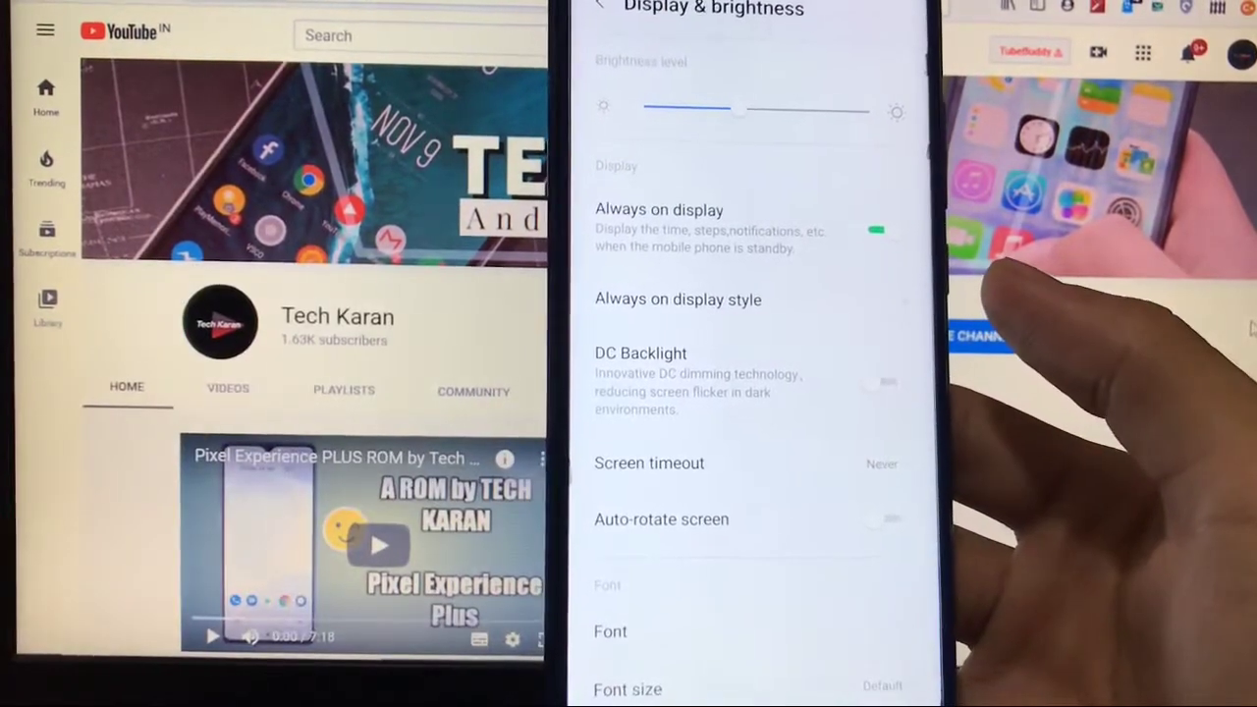
scroll("down", 3)
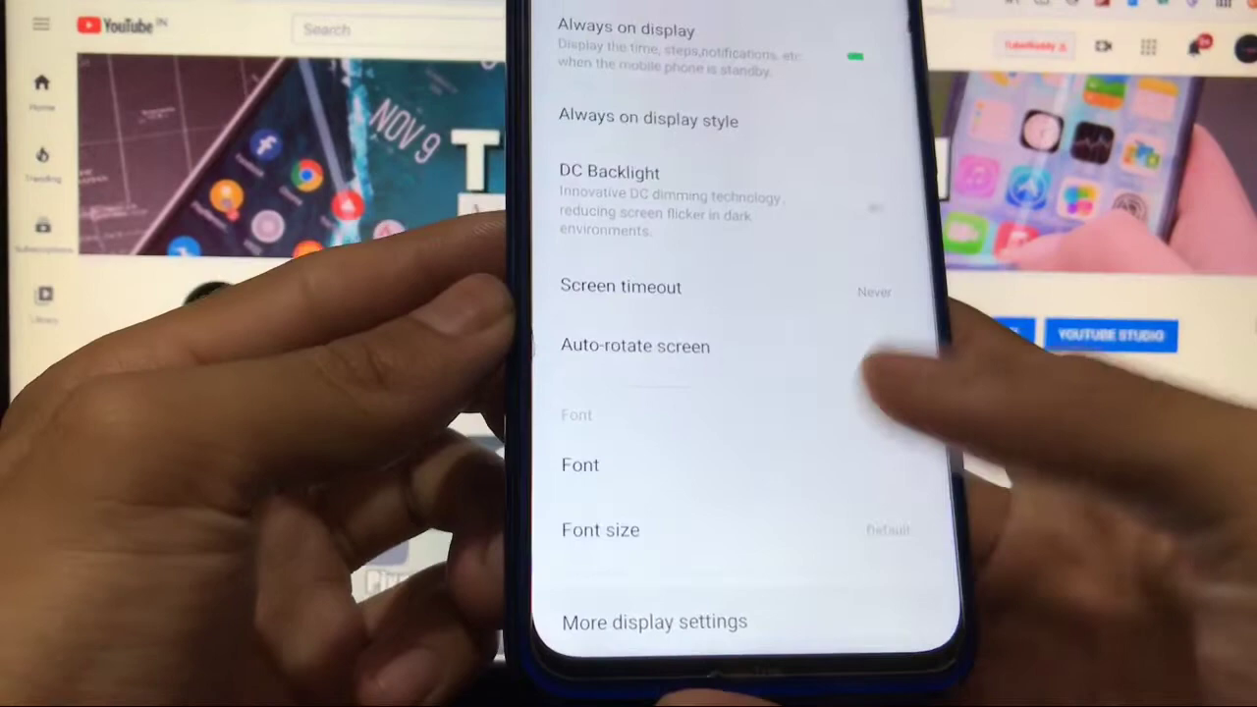
left_click(656, 621)
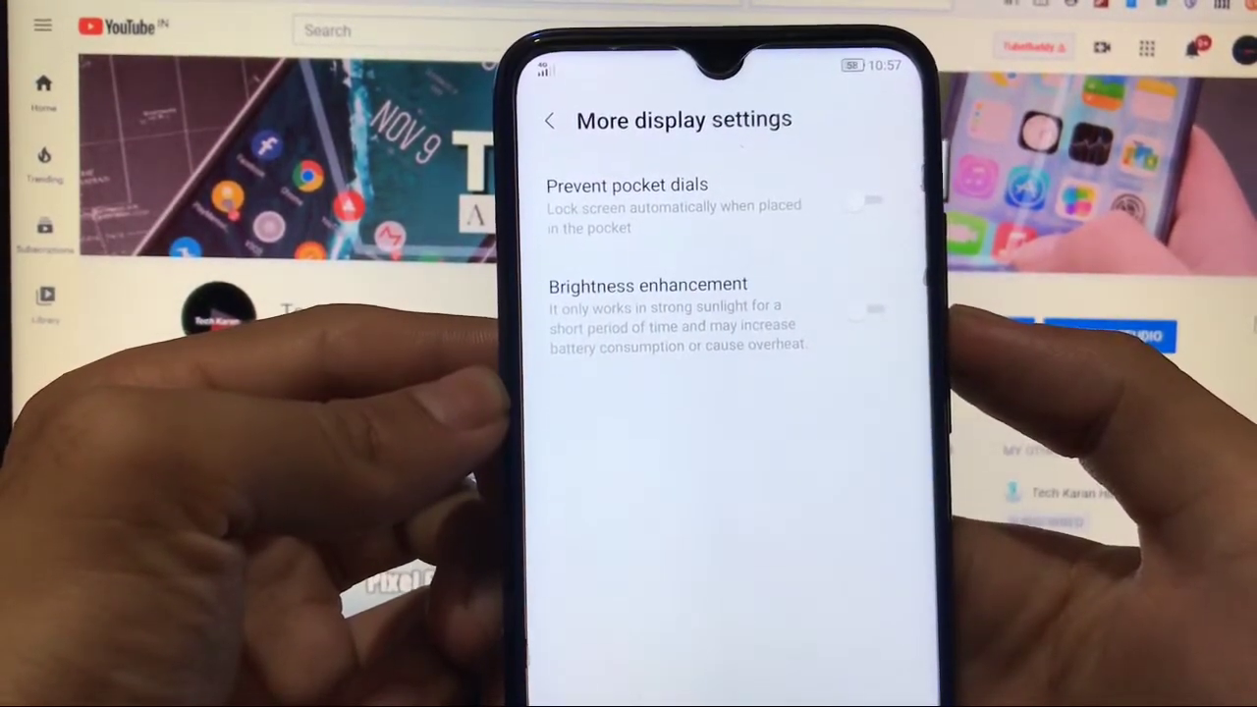
left_click(549, 120)
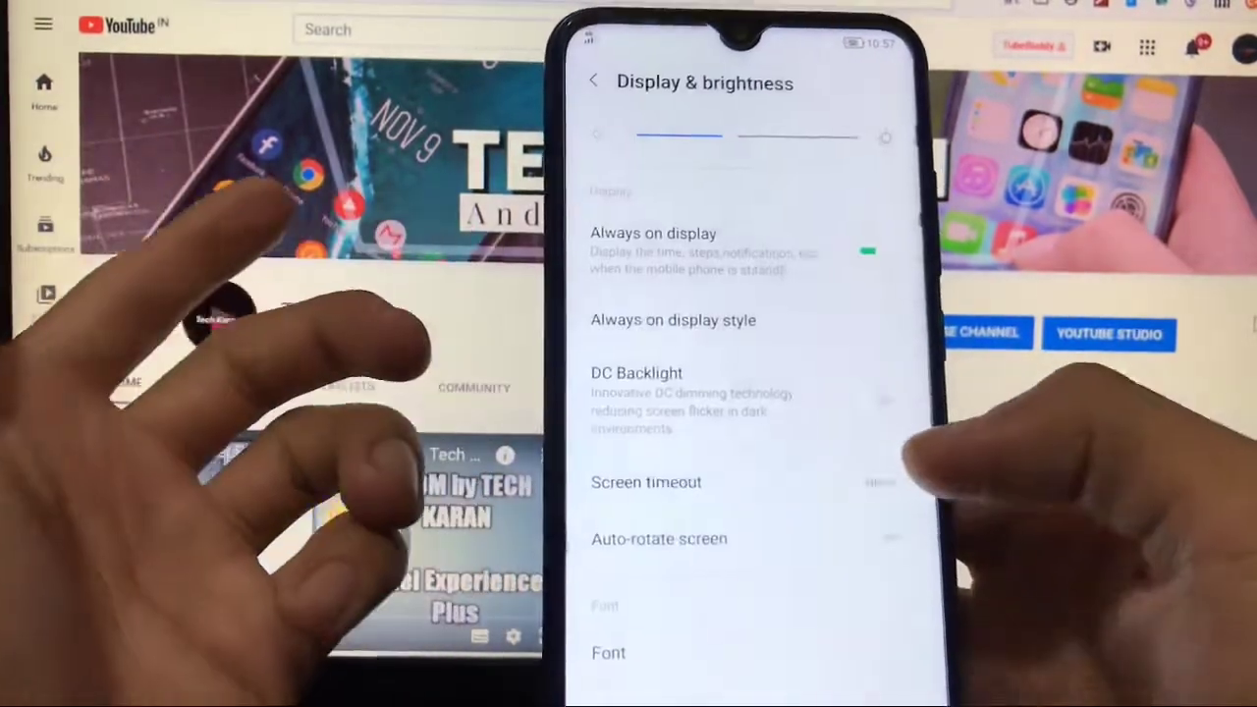
left_click(593, 81)
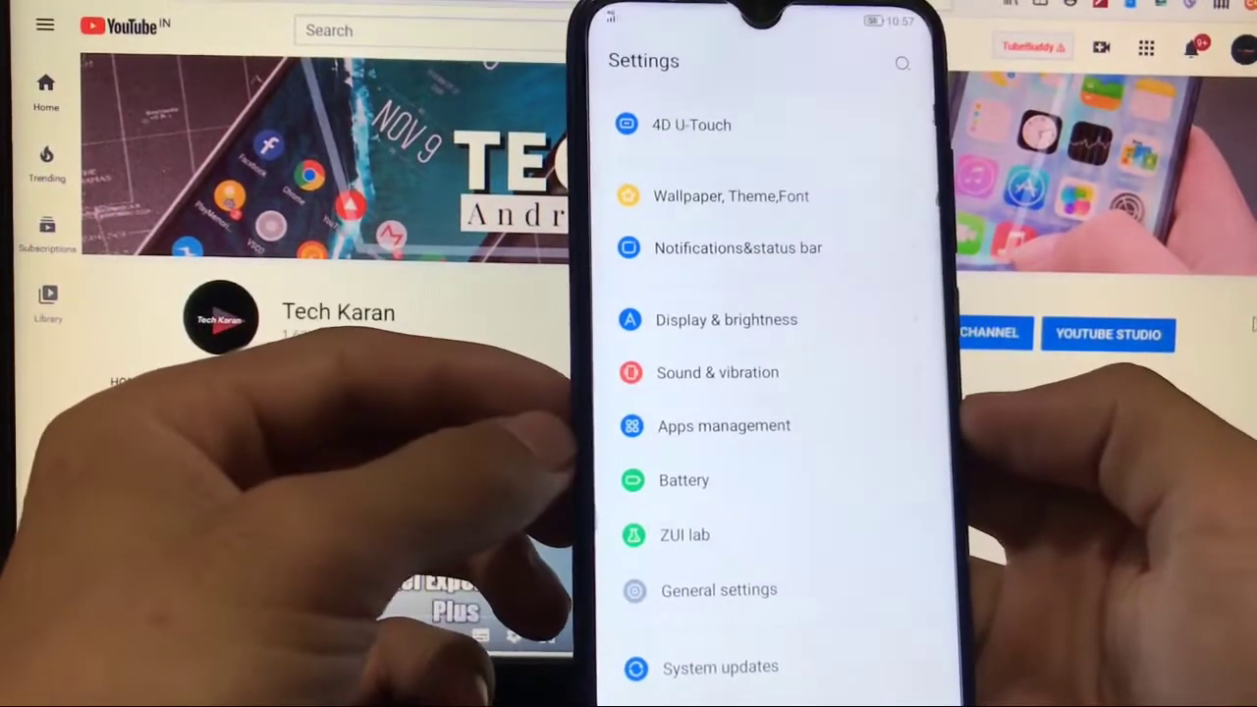
left_click(717, 374)
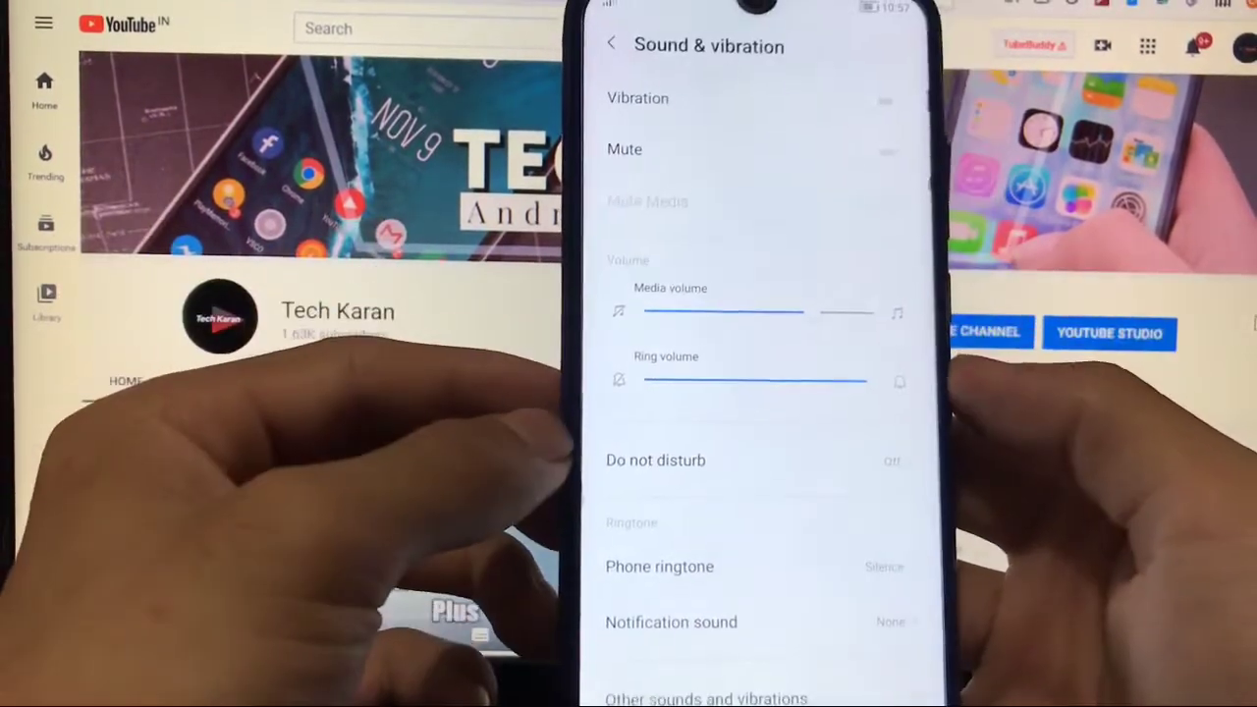
scroll("down", 3)
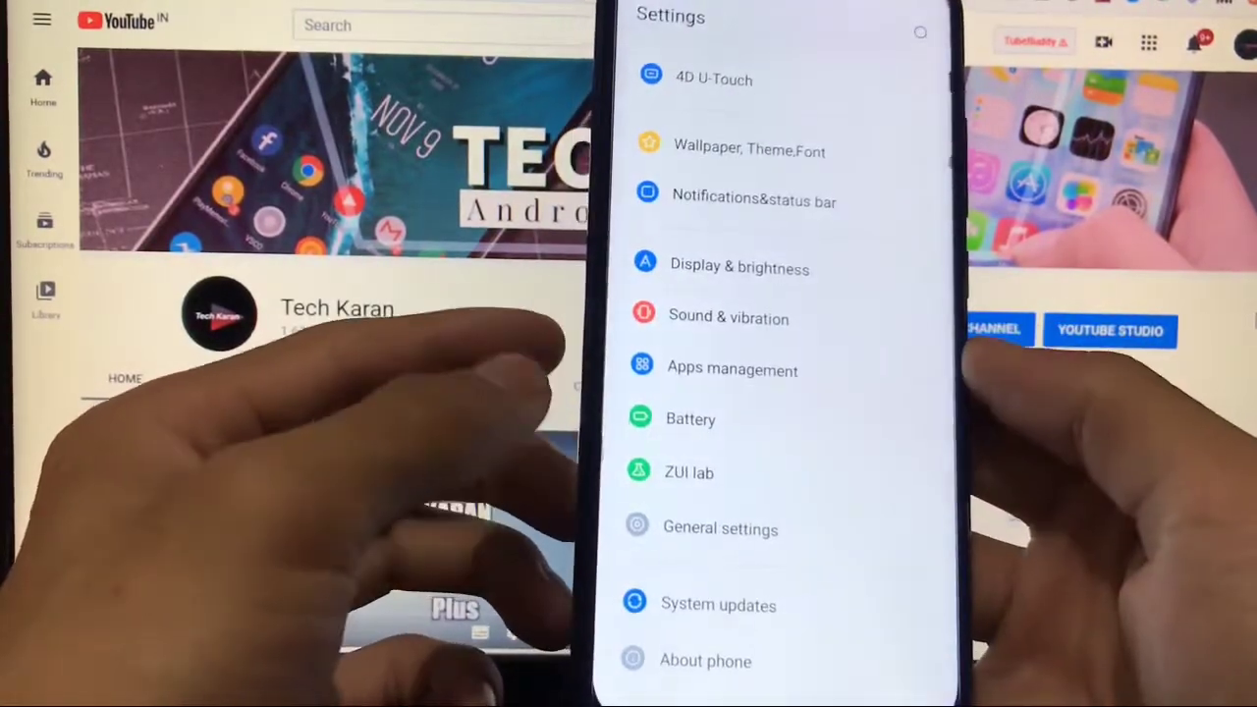
left_click(691, 419)
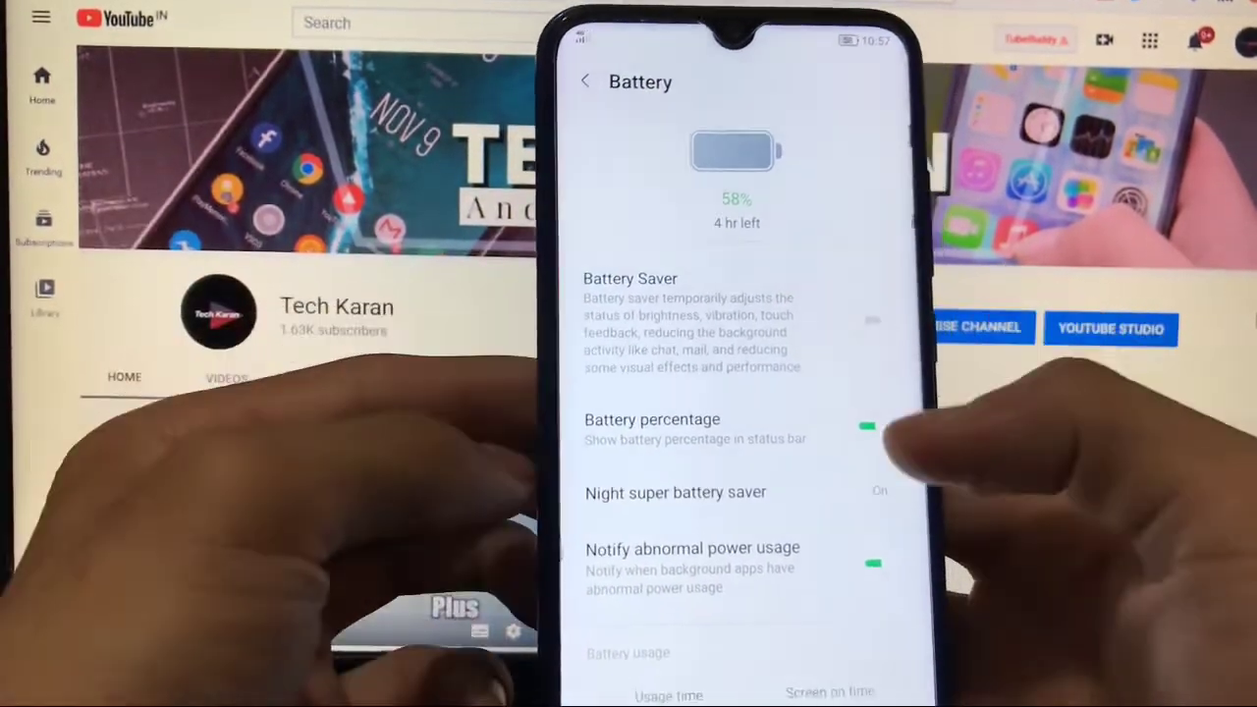
left_click(585, 83)
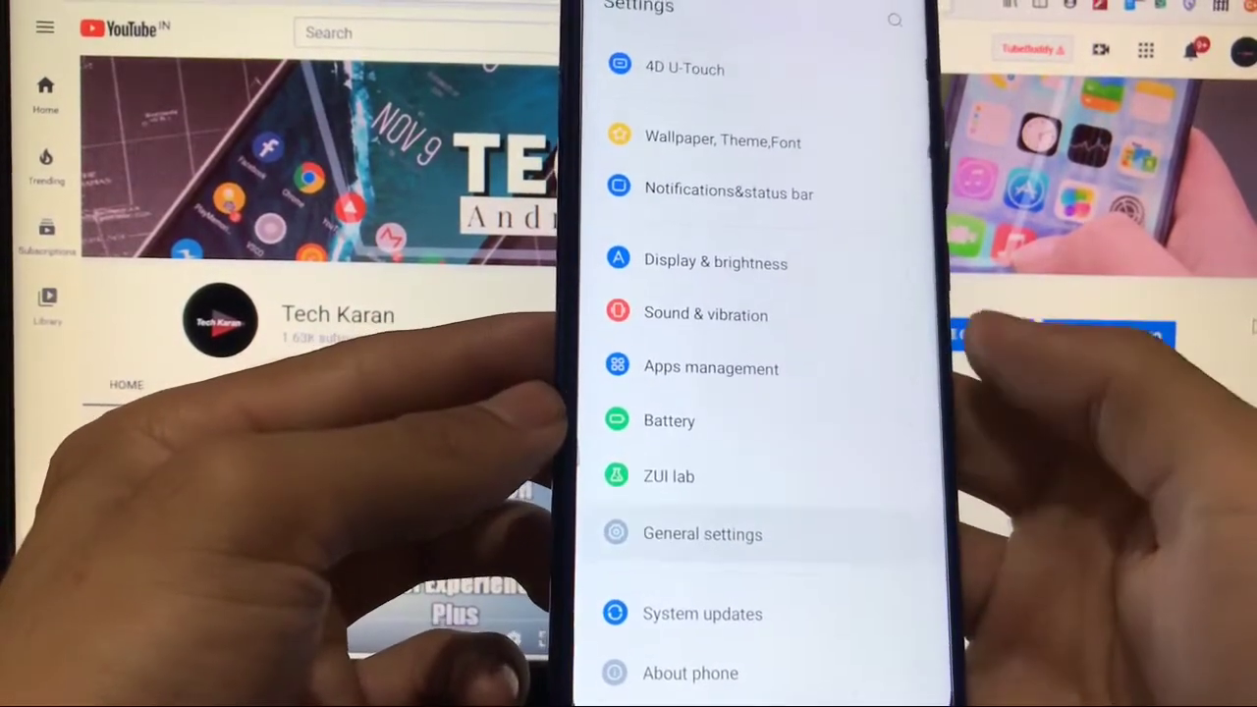
- Browse General settings and its Developer options page, then return to the Settings list
left_click(703, 534)
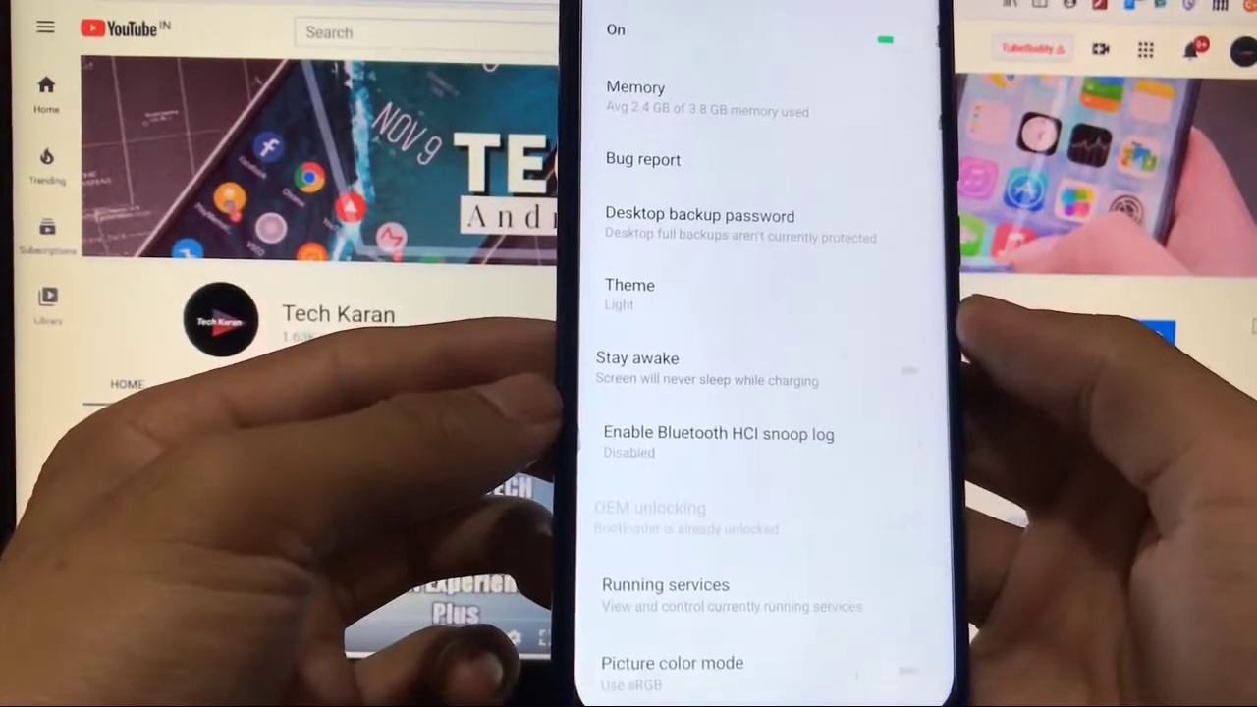
left_click(629, 294)
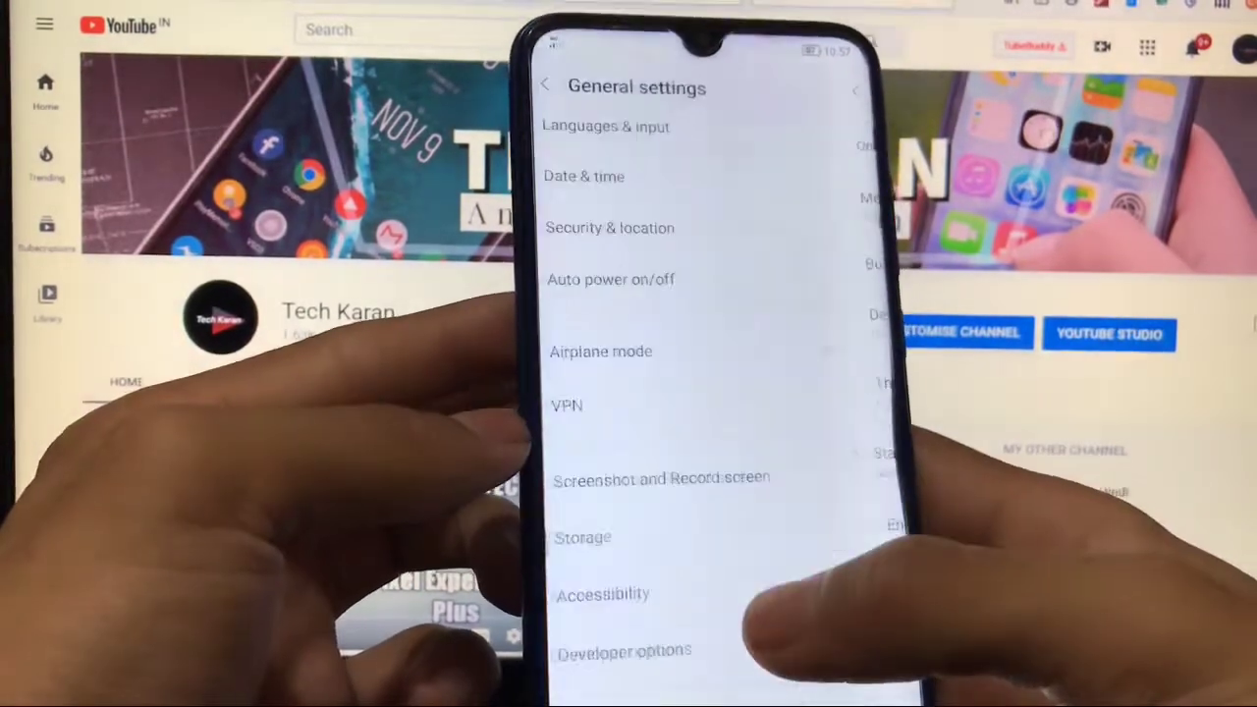
left_click(546, 87)
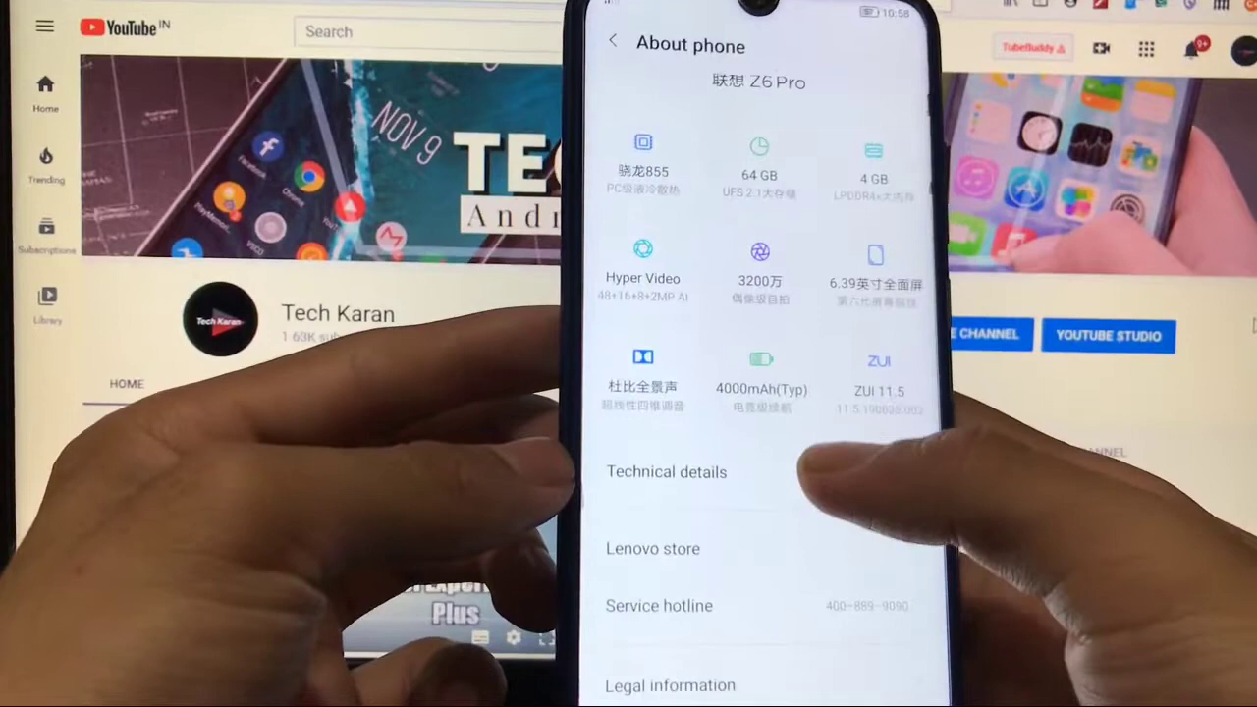
- Review Technical details listing Snapdragon 855, 4 GB RAM, Android 10 and ZUI version, then go back
left_click(666, 472)
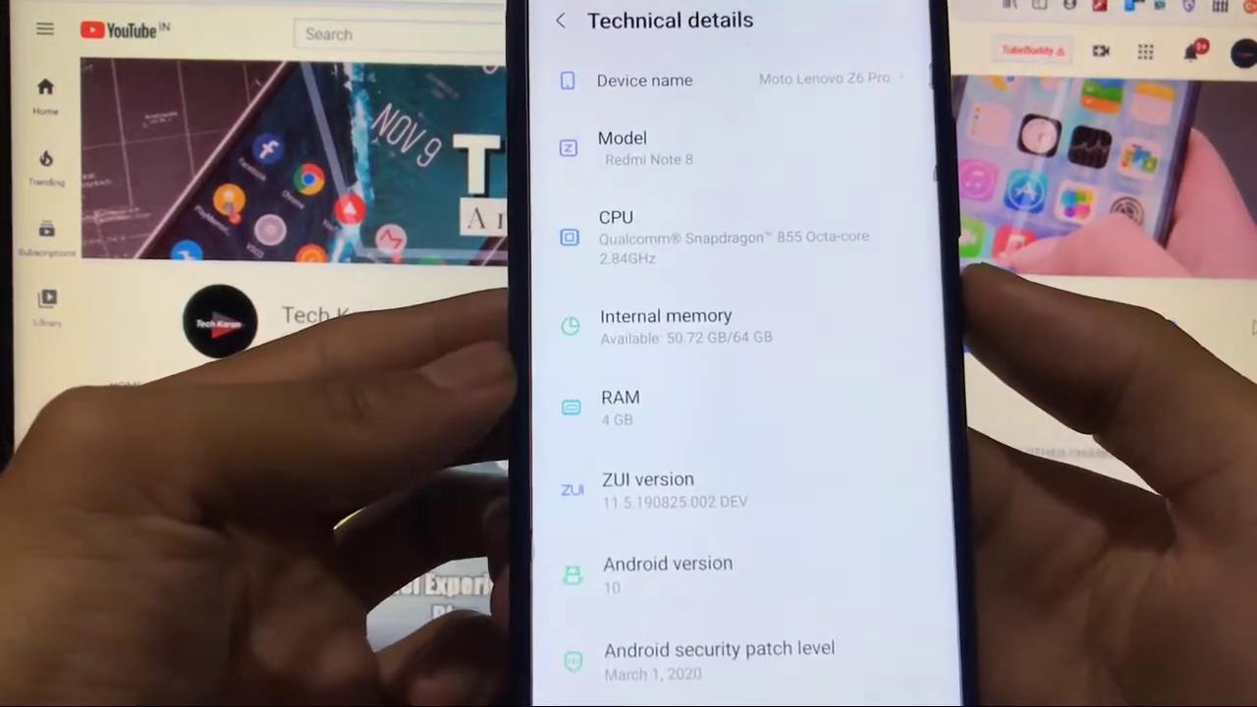
scroll("down", 3)
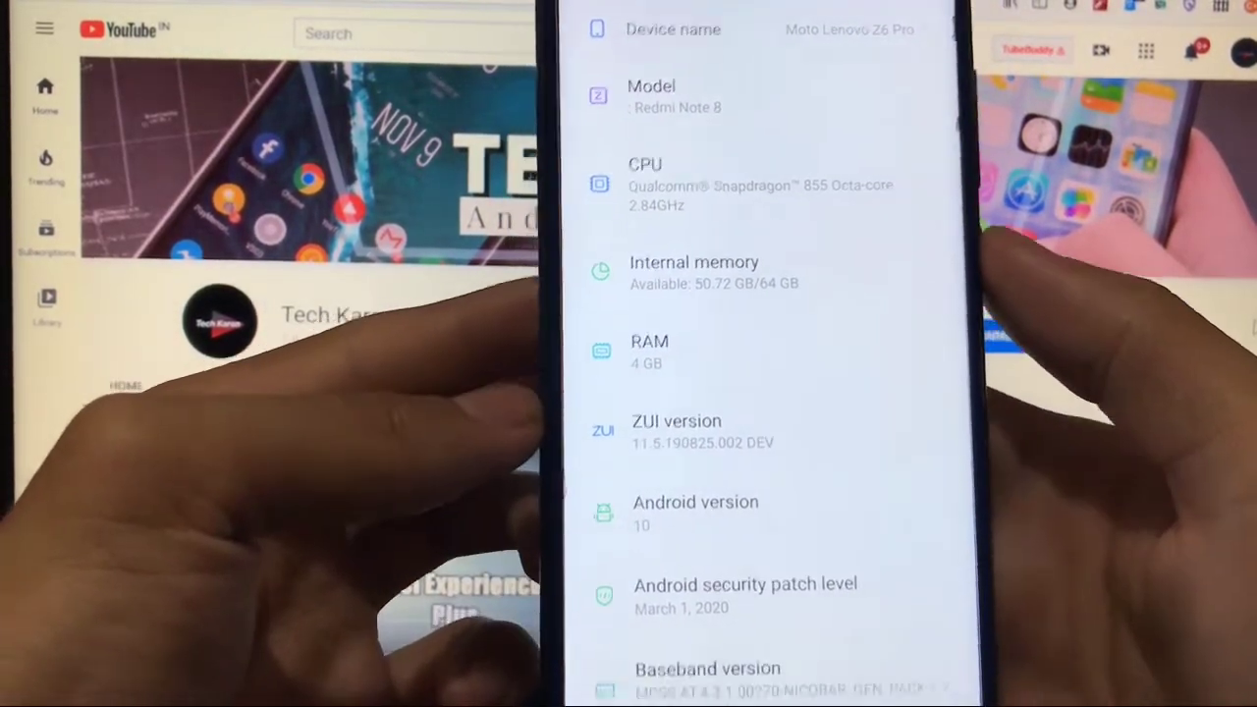
scroll("down", 3)
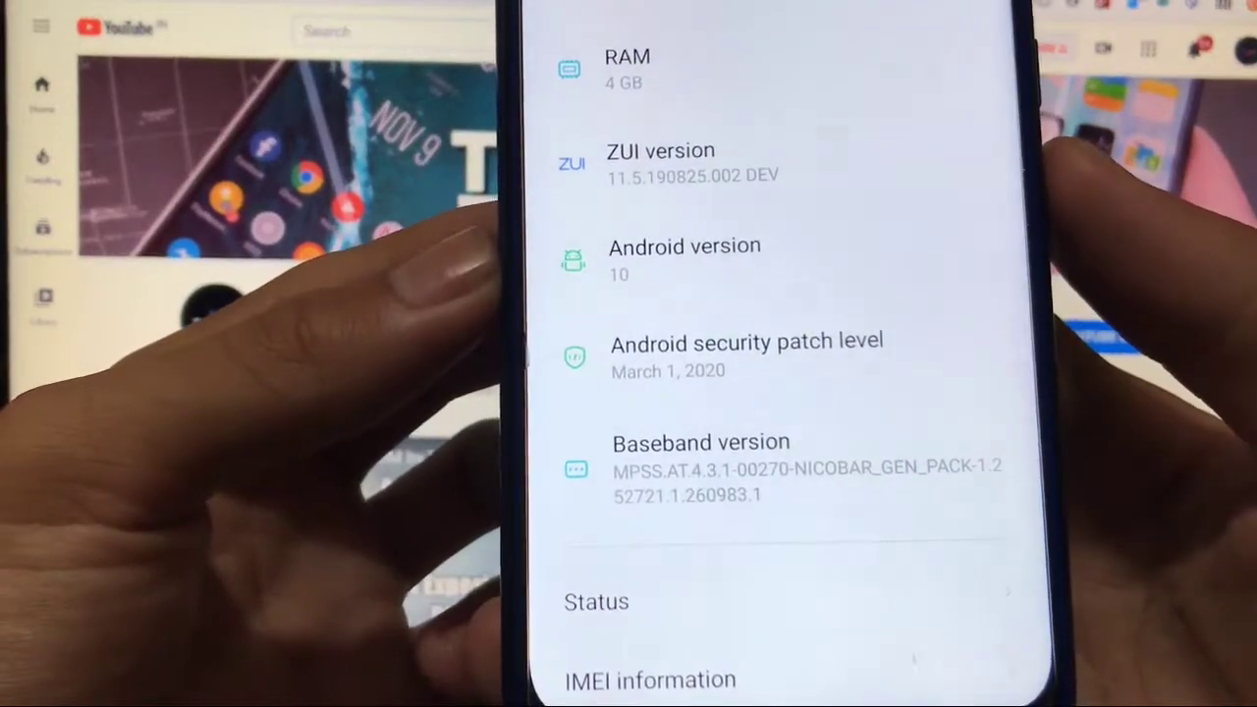
scroll("down", 3)
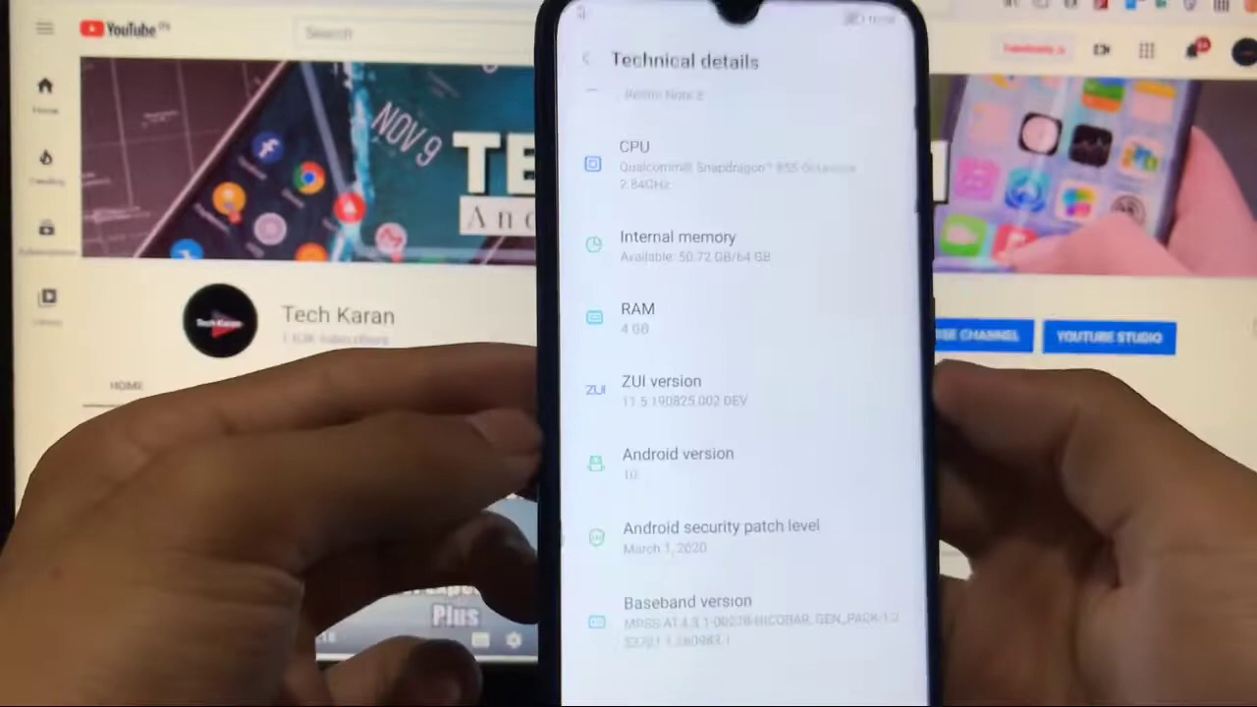
left_click(585, 59)
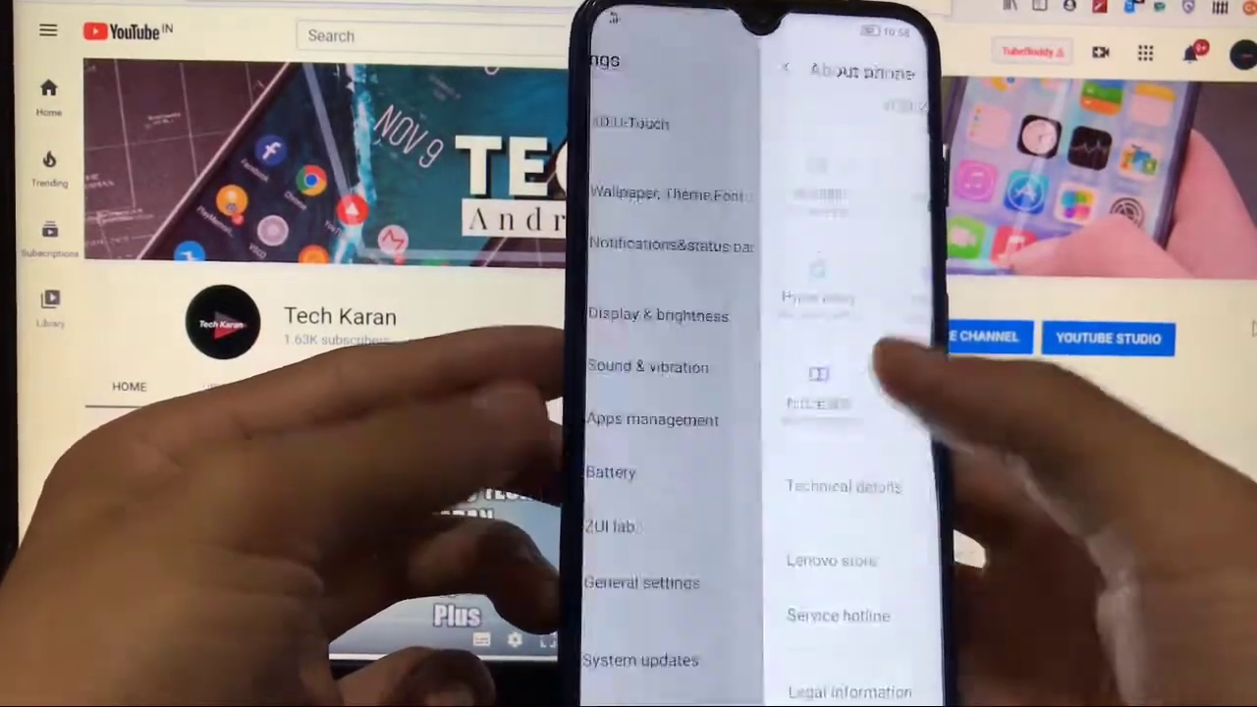